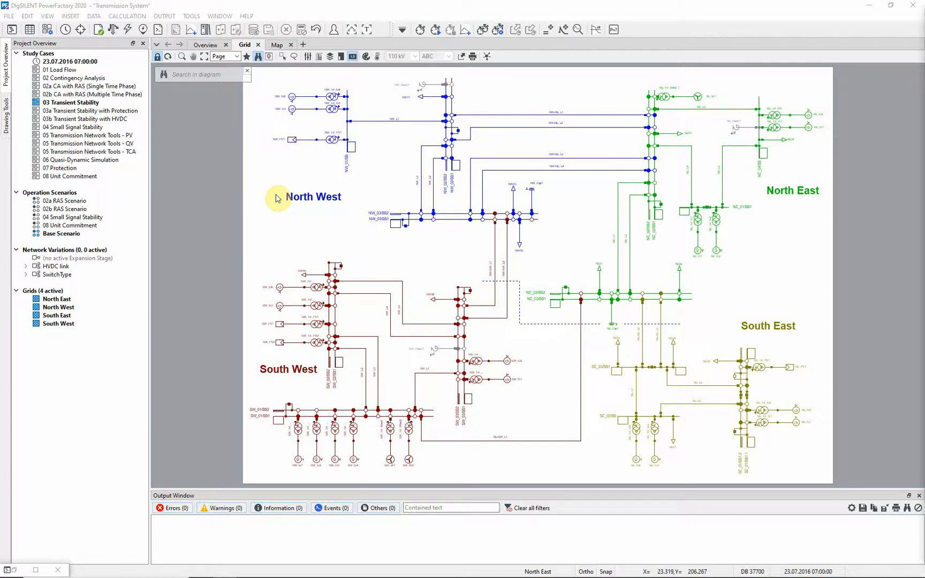
pyautogui.moveTo(190, 164)
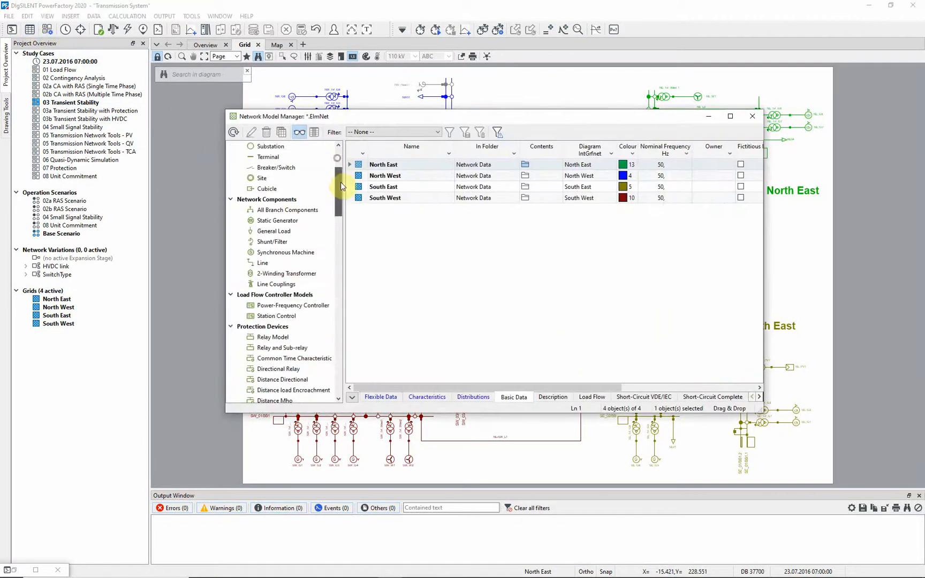
# Step: List all composite models in the Network Model Manager
pyautogui.scroll(-3)
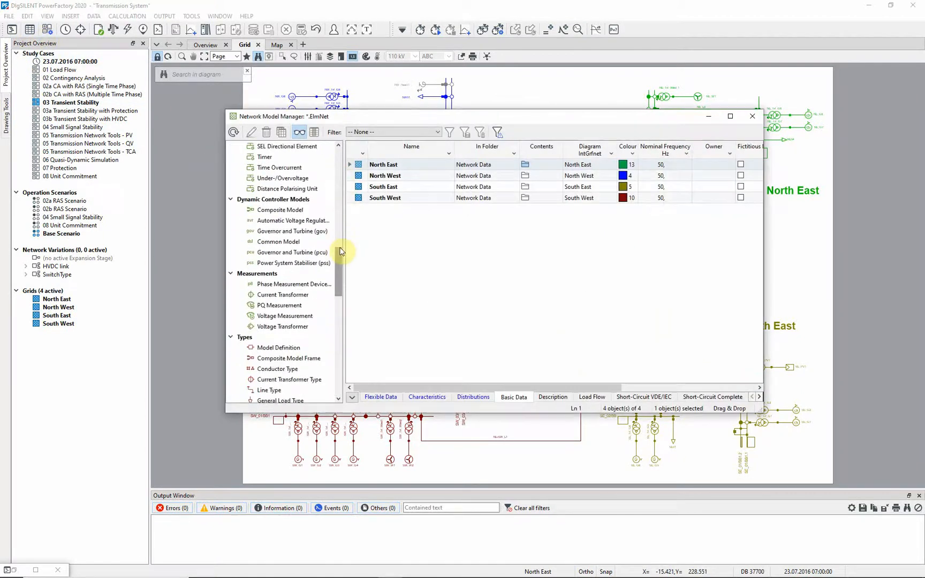
pyautogui.click(280, 210)
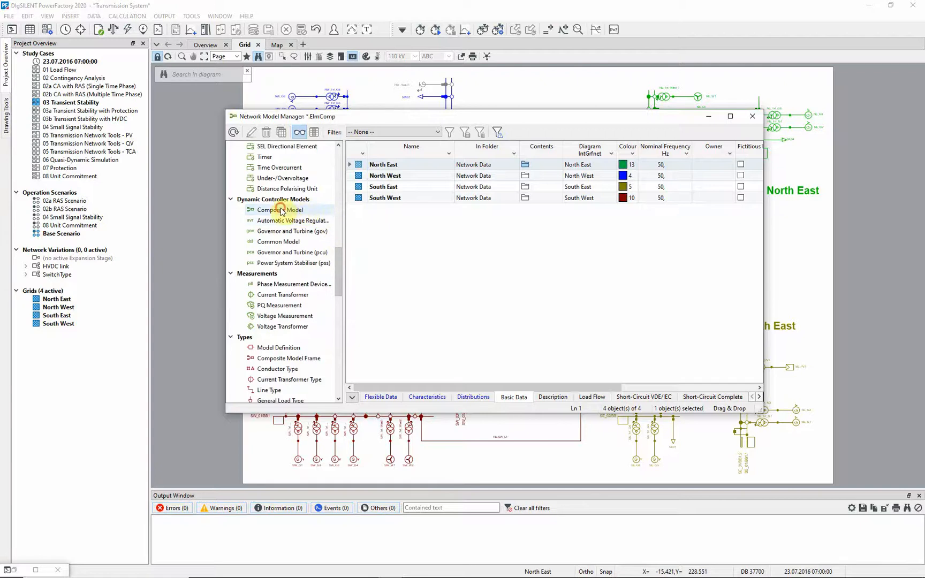
pyautogui.click(278, 210)
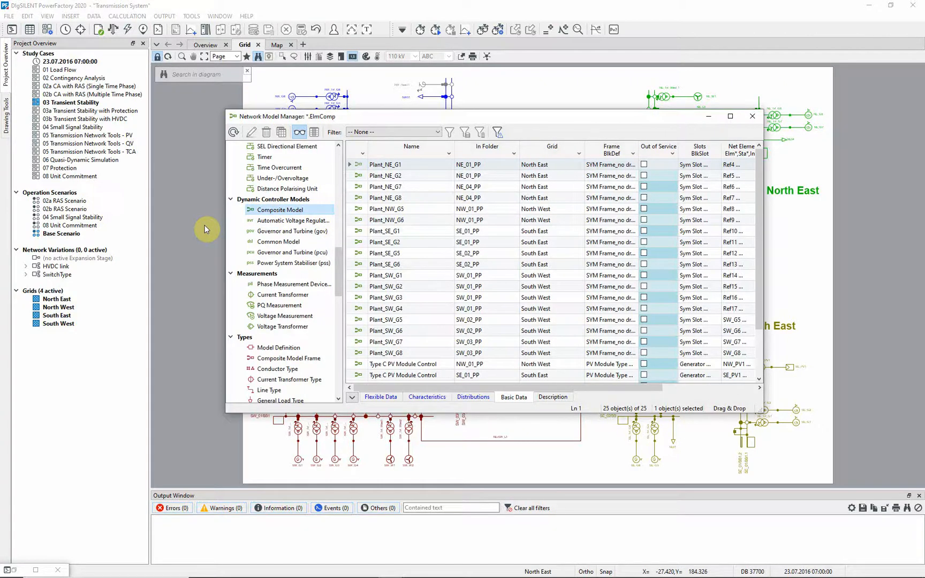
# Step: Open Plant_NE_G1 and inspect its EXAC2 voltage regulator parameters without changes
pyautogui.click(387, 164)
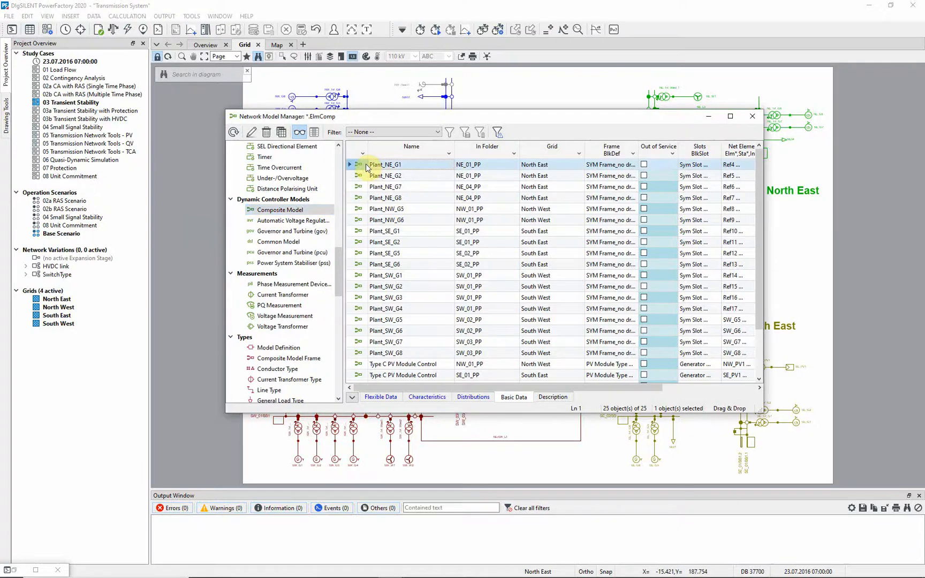
pyautogui.doubleClick(386, 164)
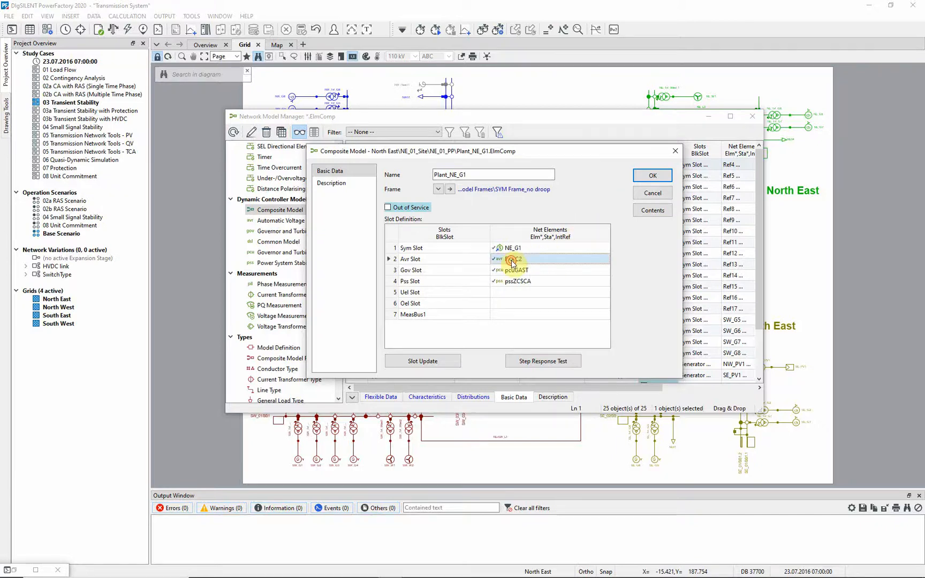
pyautogui.doubleClick(513, 259)
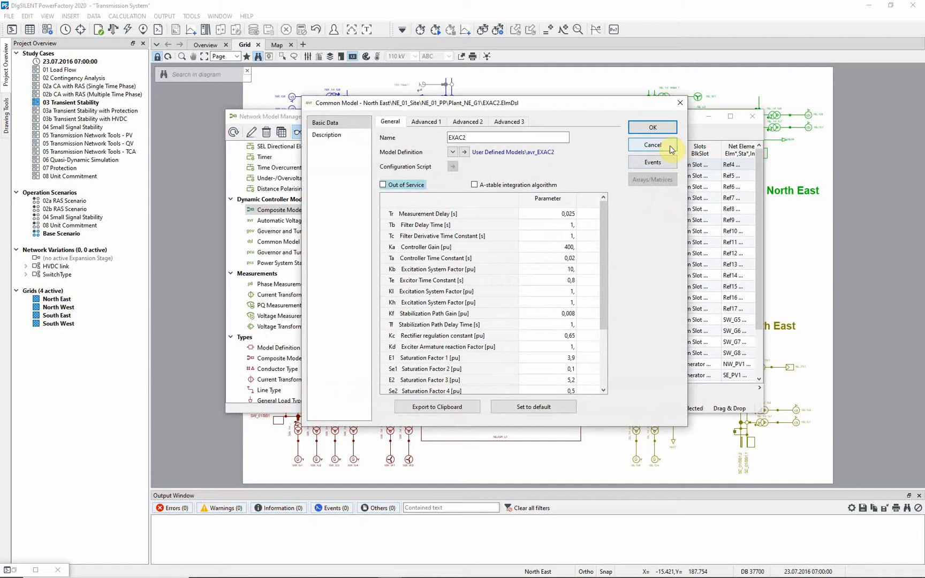
pyautogui.click(652, 145)
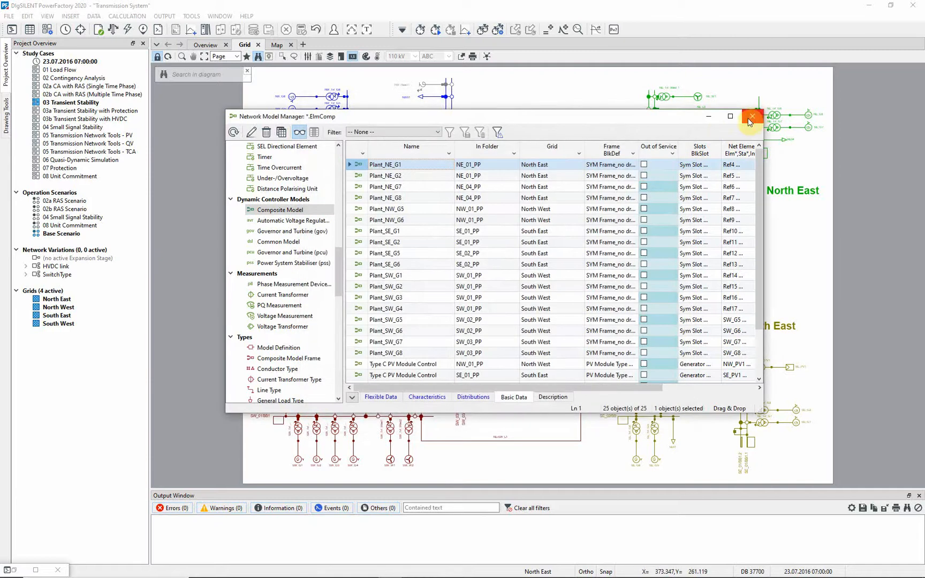
# Step: Close the model list, then review generator NE_G1's linked Plant_NE_G1 composite model
pyautogui.click(751, 116)
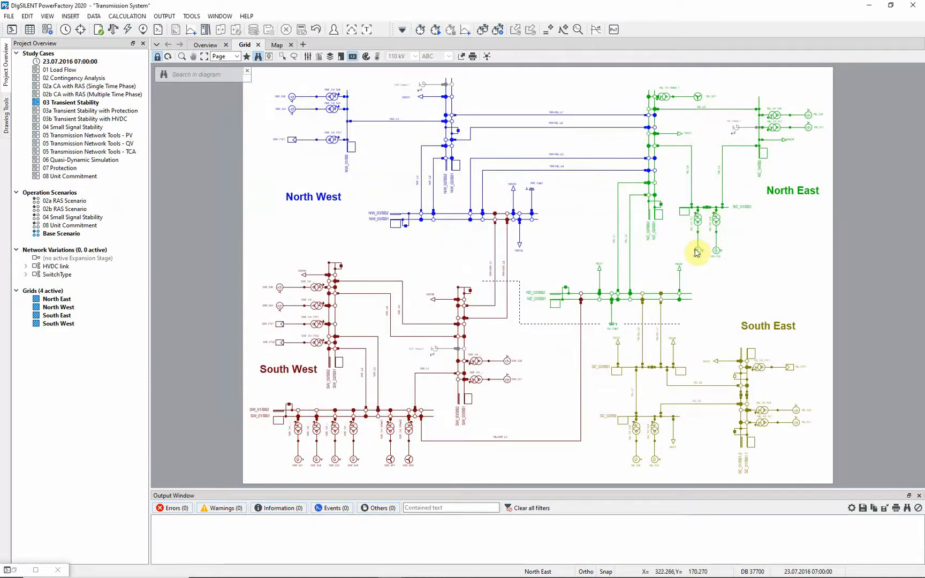
pyautogui.doubleClick(698, 236)
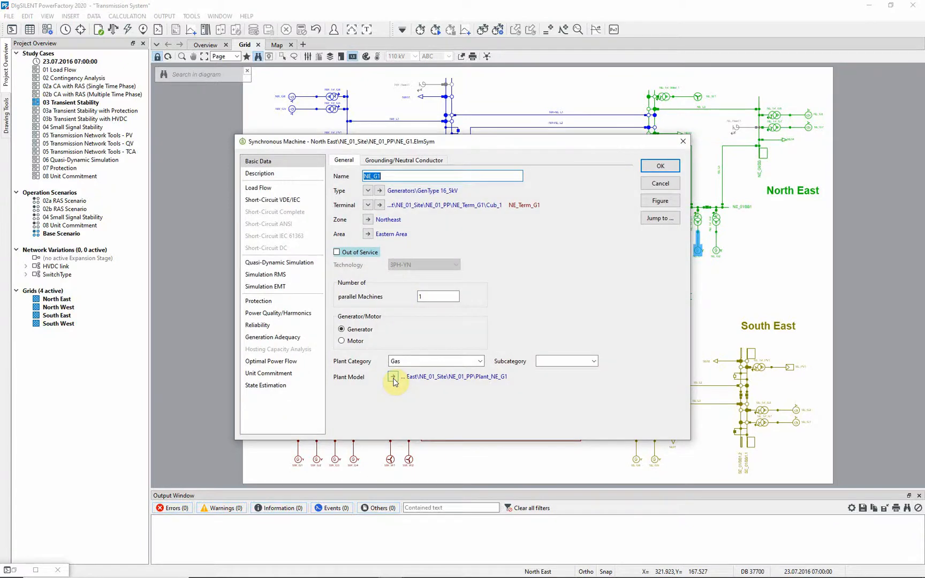
pyautogui.click(393, 376)
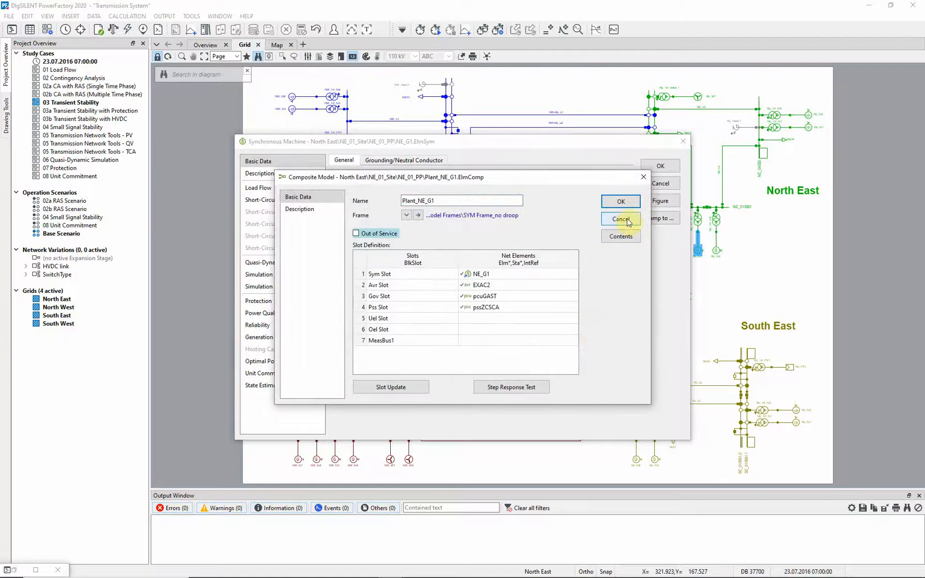
pyautogui.click(620, 219)
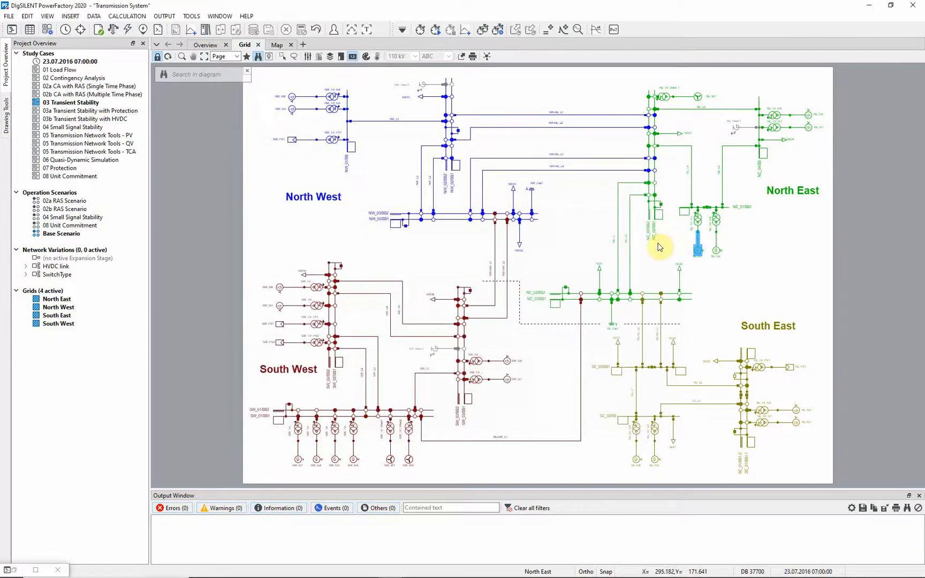
pyautogui.moveTo(666, 253)
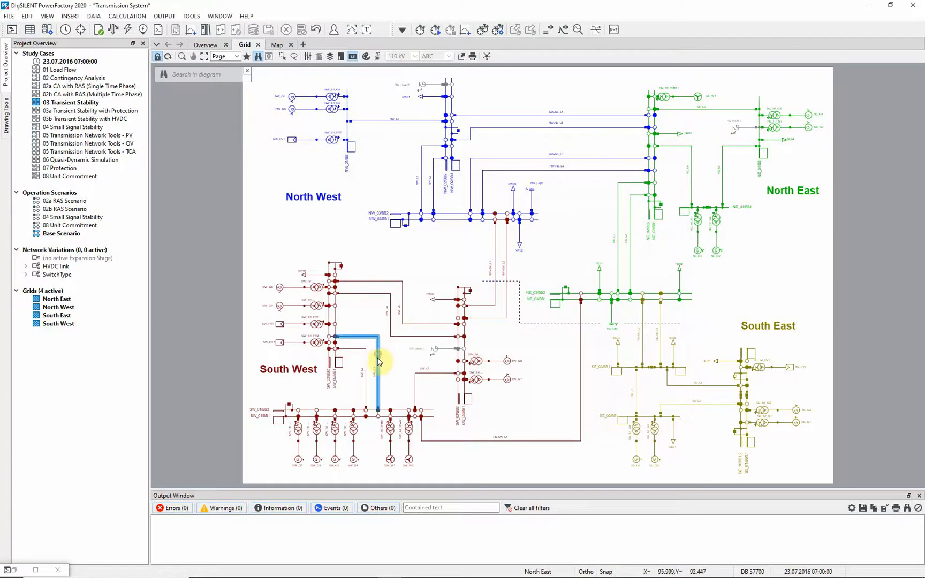
# Step: Define a 3-phase short-circuit event at 0 s on line SW_L3
pyautogui.rightClick(377, 361)
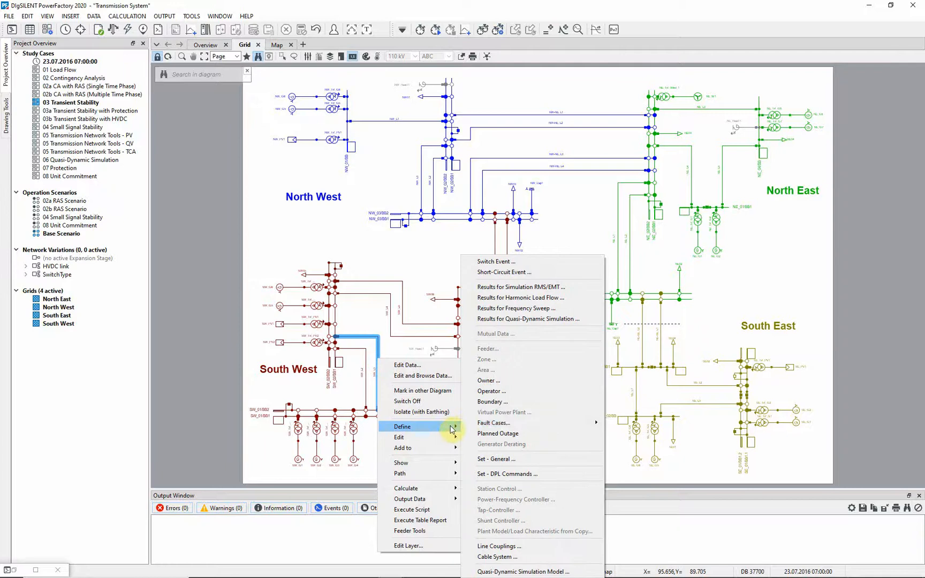
pyautogui.click(503, 272)
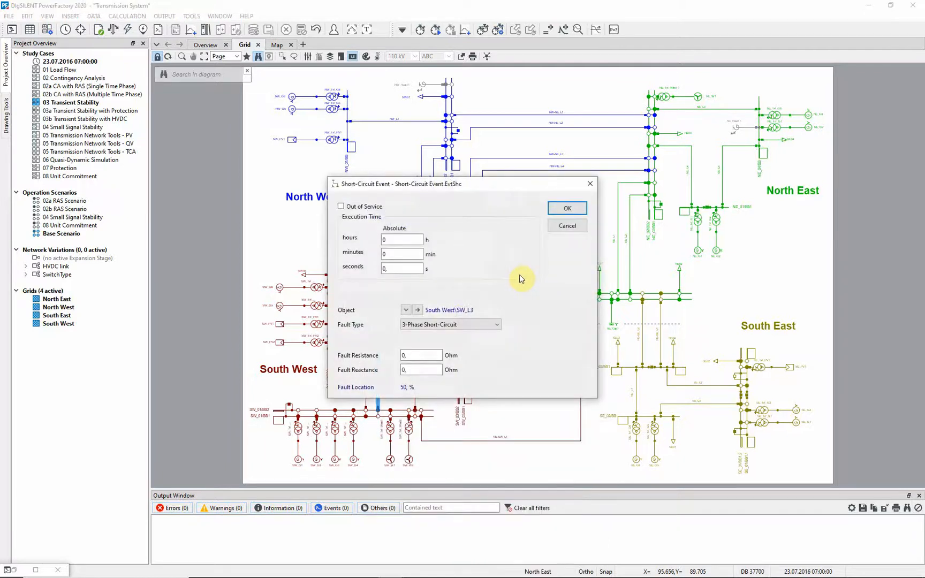
pyautogui.moveTo(567, 208)
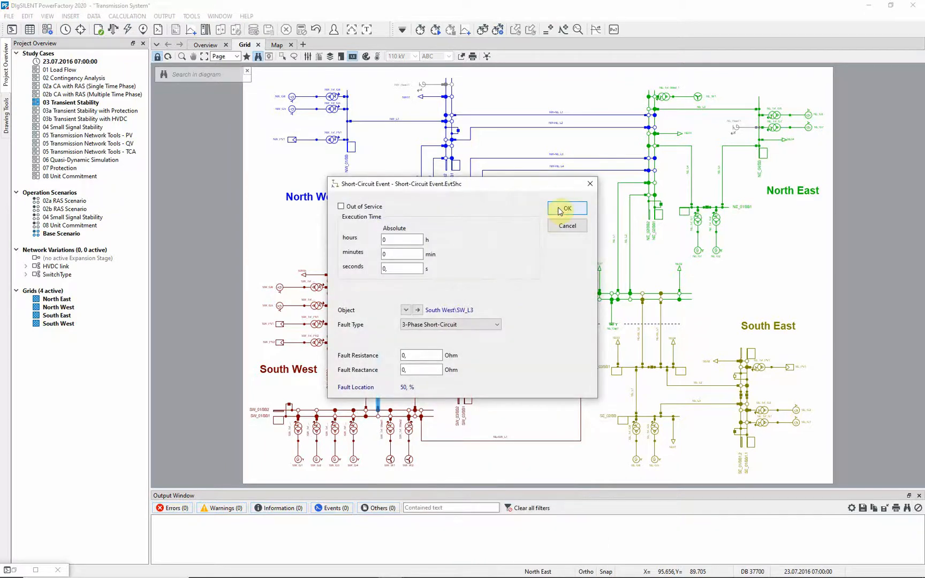
pyautogui.click(566, 208)
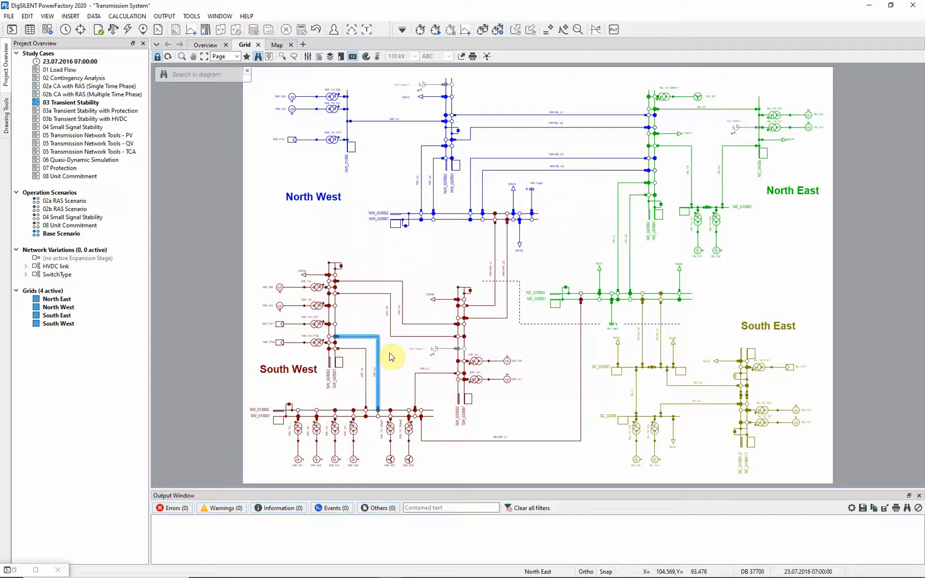
pyautogui.moveTo(388, 358)
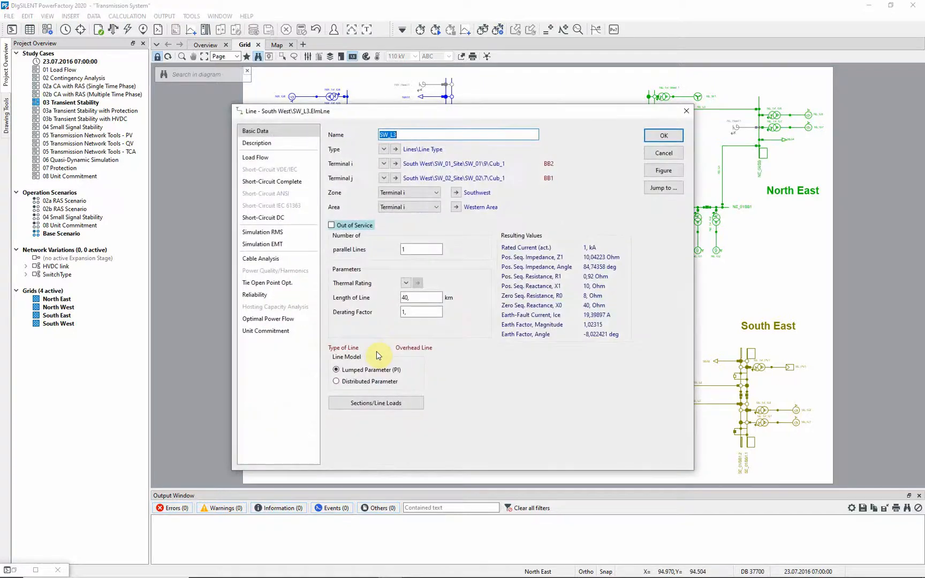
# Step: Enable short-circuit at line (50%) on SW_L3's Simulation RMS page
pyautogui.click(262, 231)
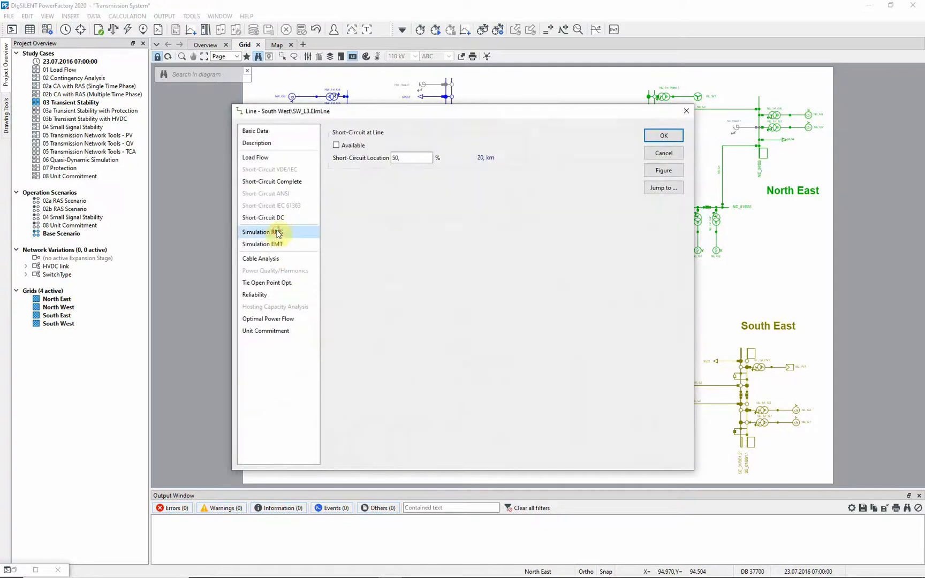
pyautogui.click(336, 145)
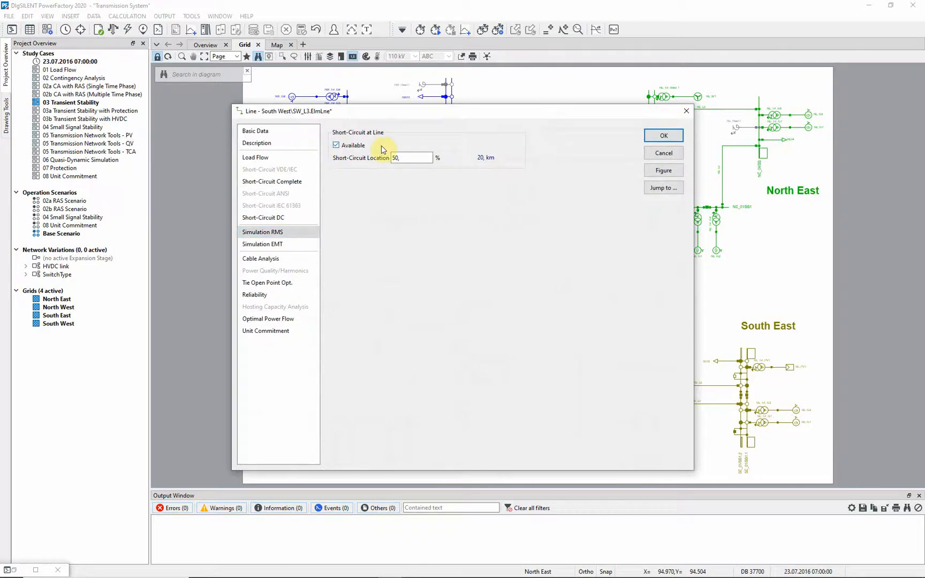
pyautogui.click(662, 135)
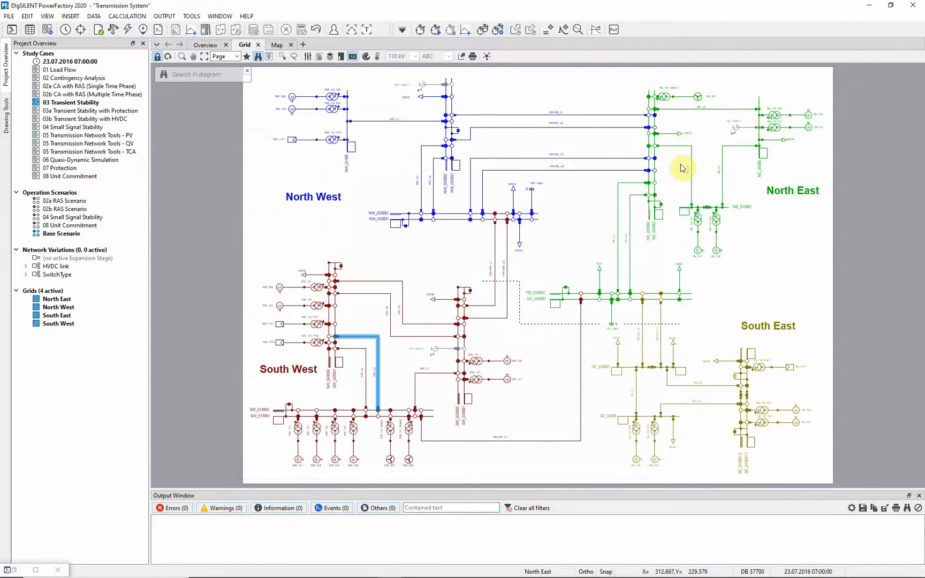
pyautogui.moveTo(667, 181)
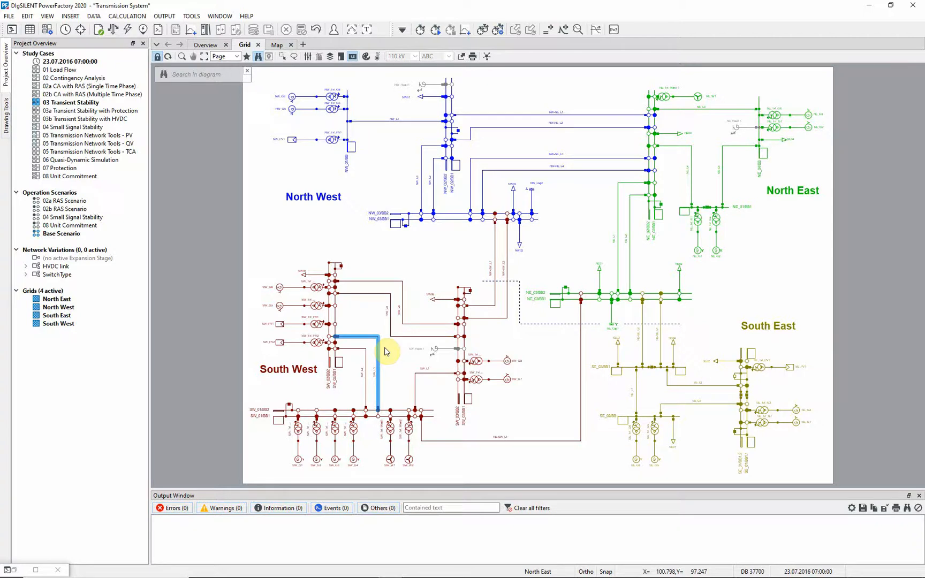
pyautogui.moveTo(377, 354)
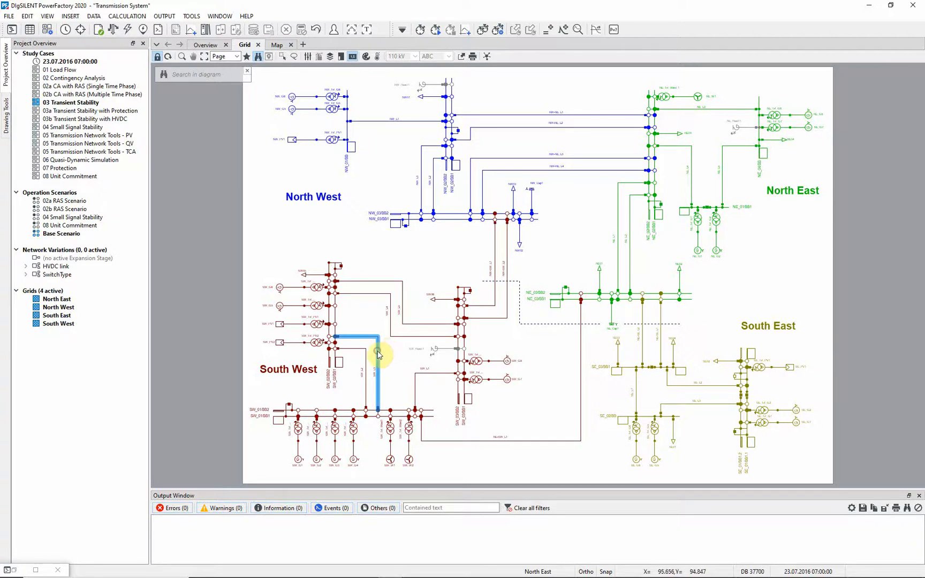
# Step: Define a switch event opening line SW_L3 on all phases at 0.1 s
pyautogui.rightClick(377, 354)
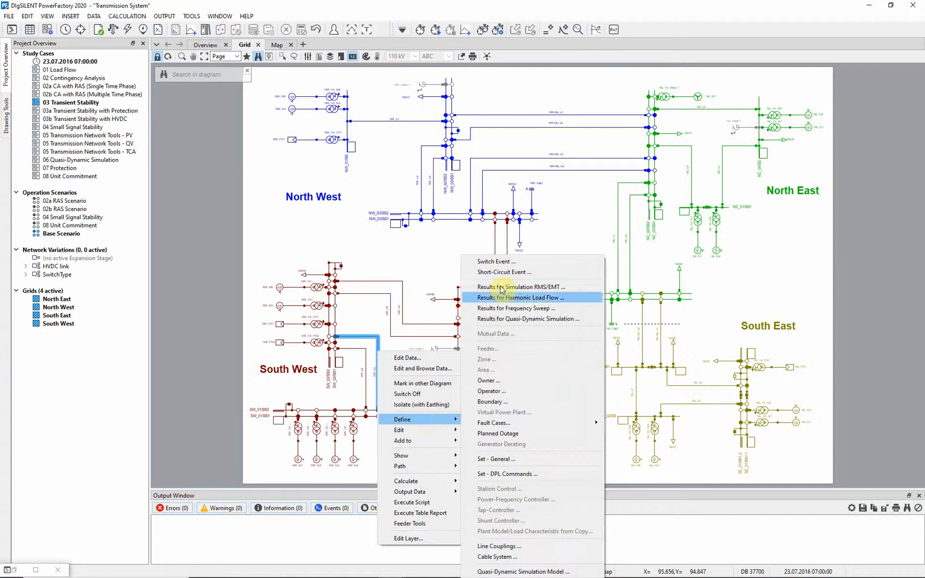
pyautogui.click(496, 261)
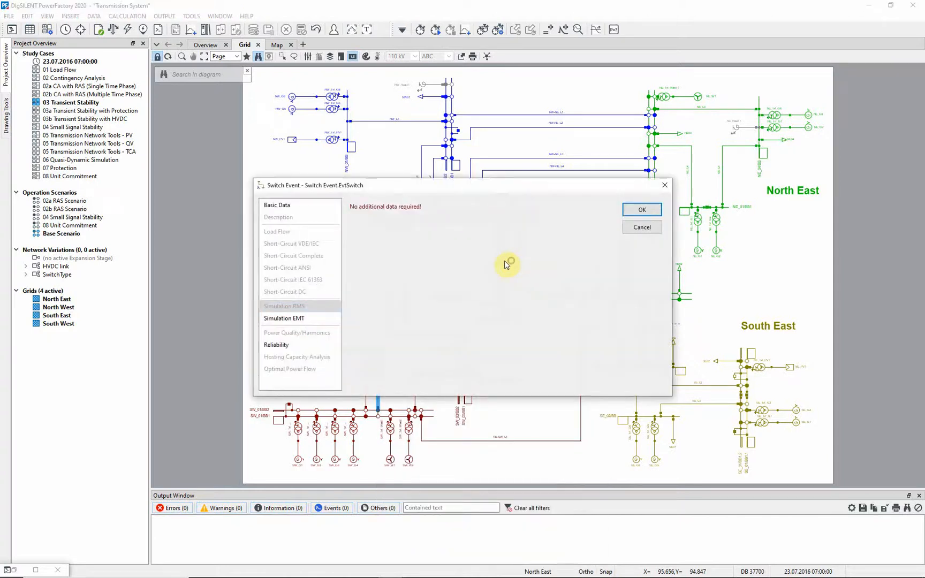
pyautogui.click(277, 205)
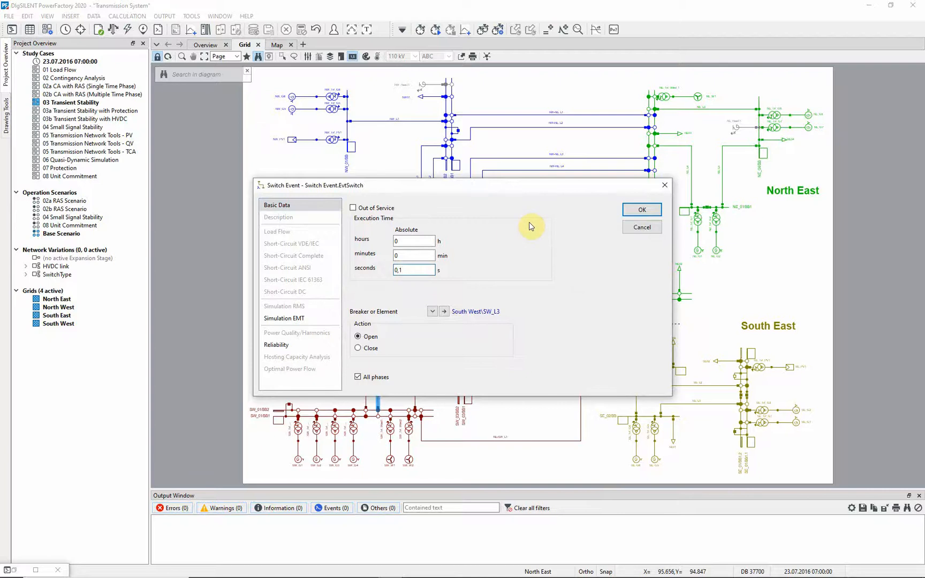
pyautogui.click(642, 209)
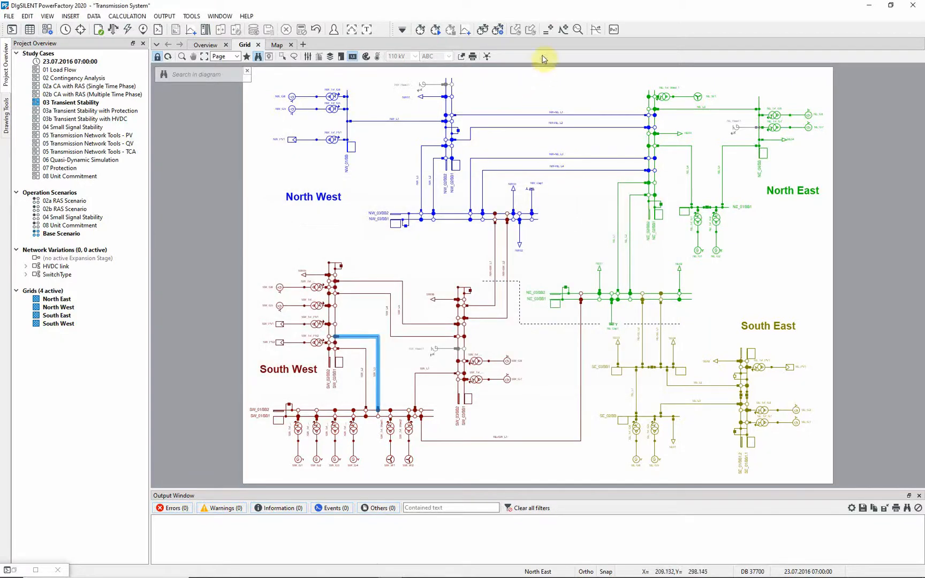
pyautogui.moveTo(563, 34)
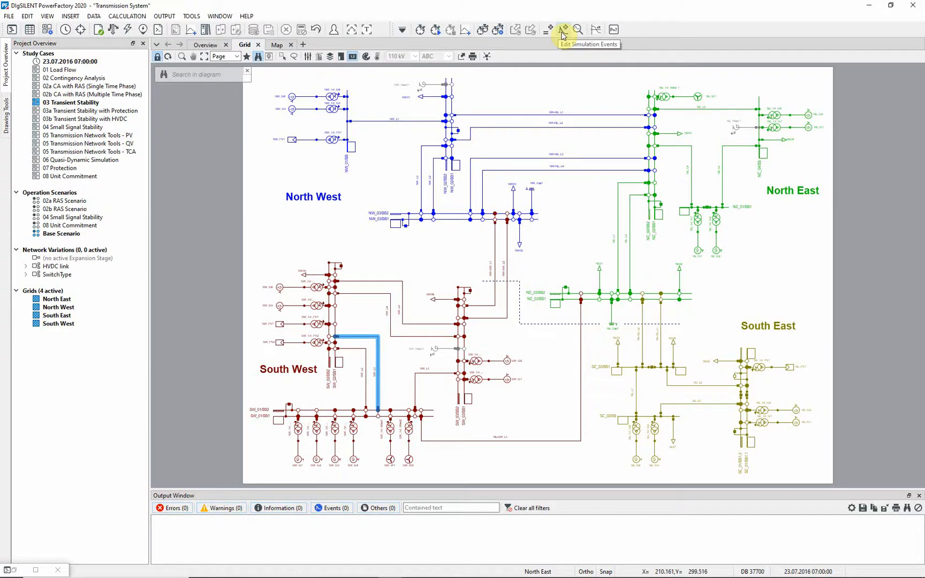
# Step: Check the event list, then compute balanced RMS initial conditions with fault events
pyautogui.click(564, 29)
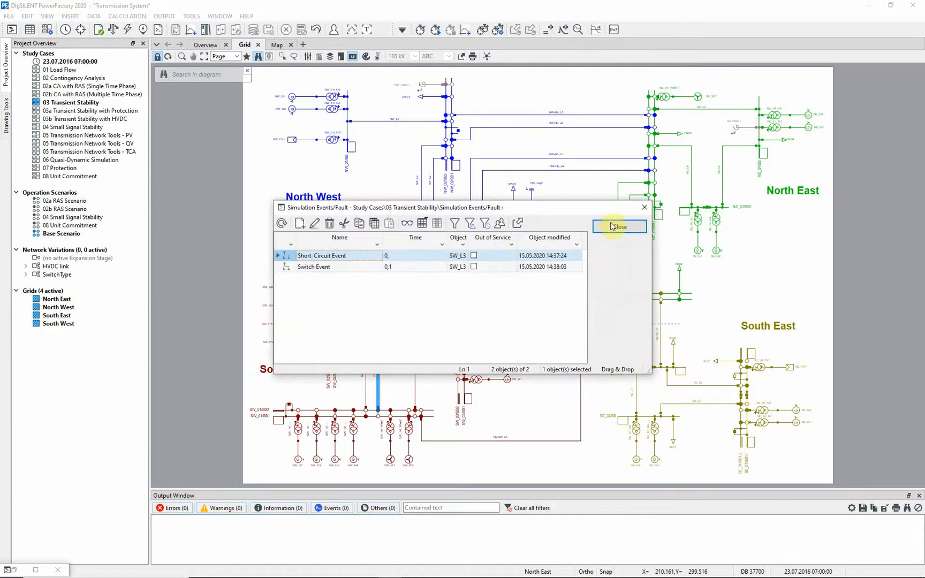
pyautogui.click(618, 226)
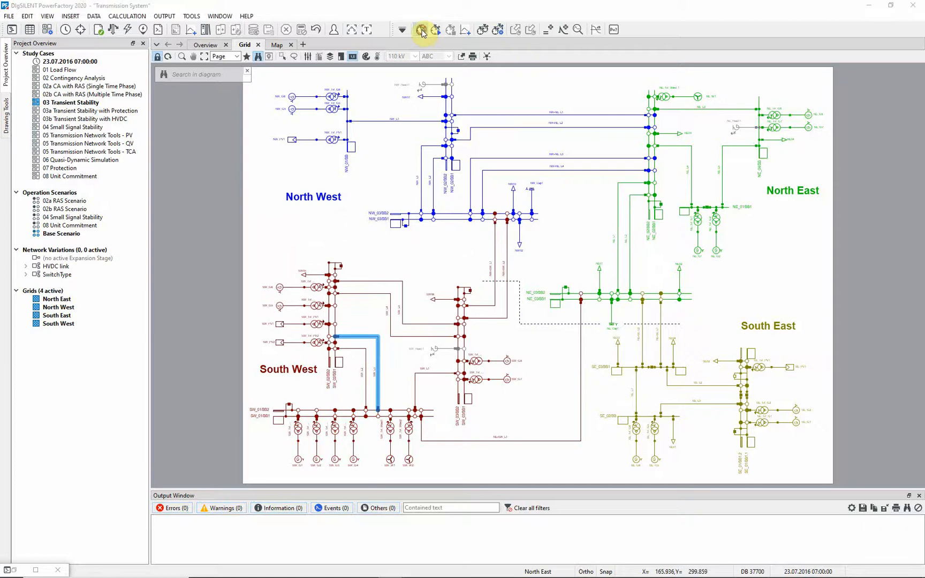
pyautogui.click(421, 30)
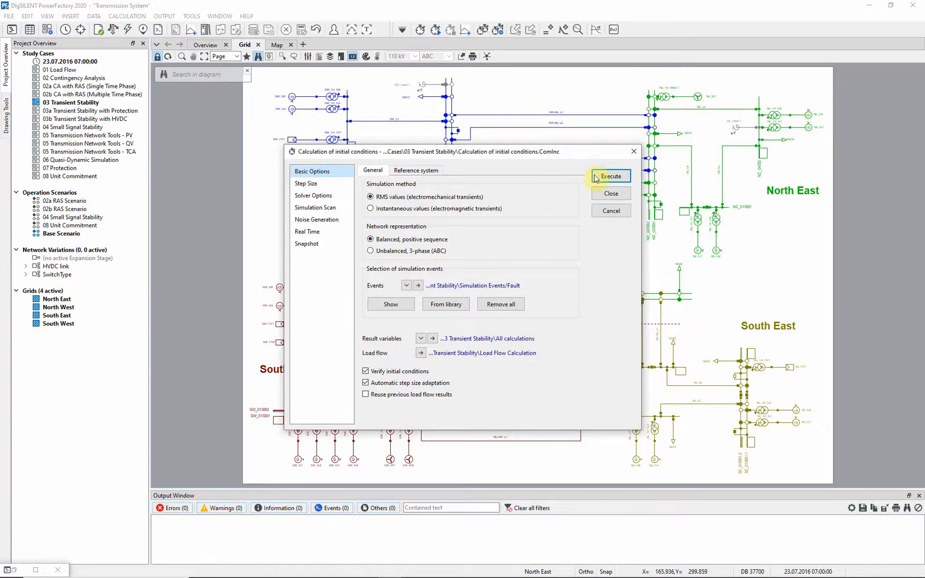
pyautogui.click(610, 177)
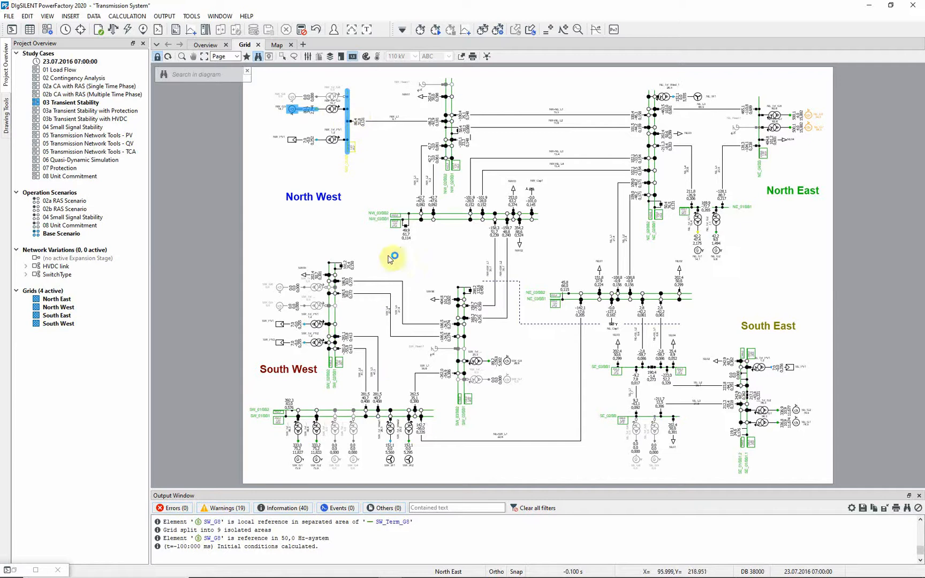
pyautogui.moveTo(360, 419)
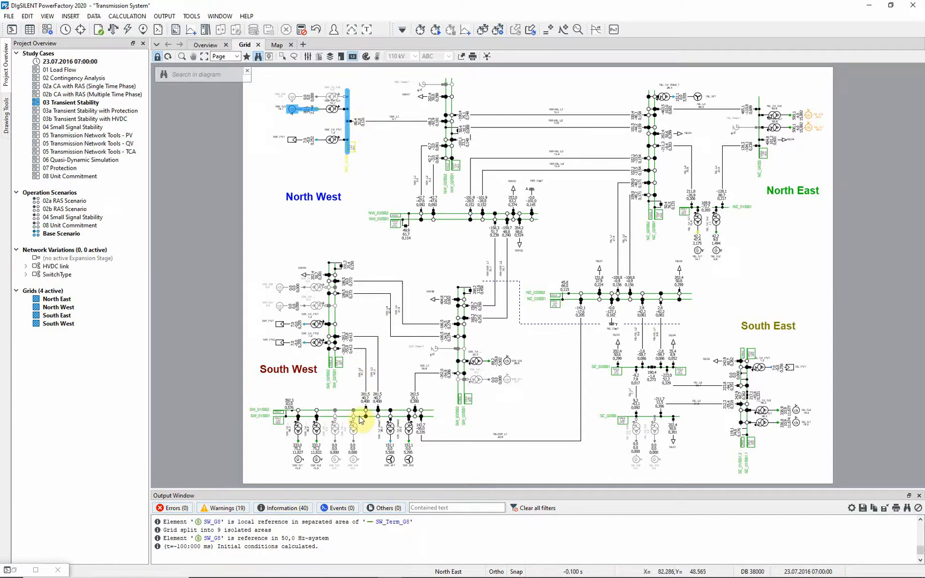
# Step: Select the NE-SW line in the diagram and open its context menu
pyautogui.click(359, 411)
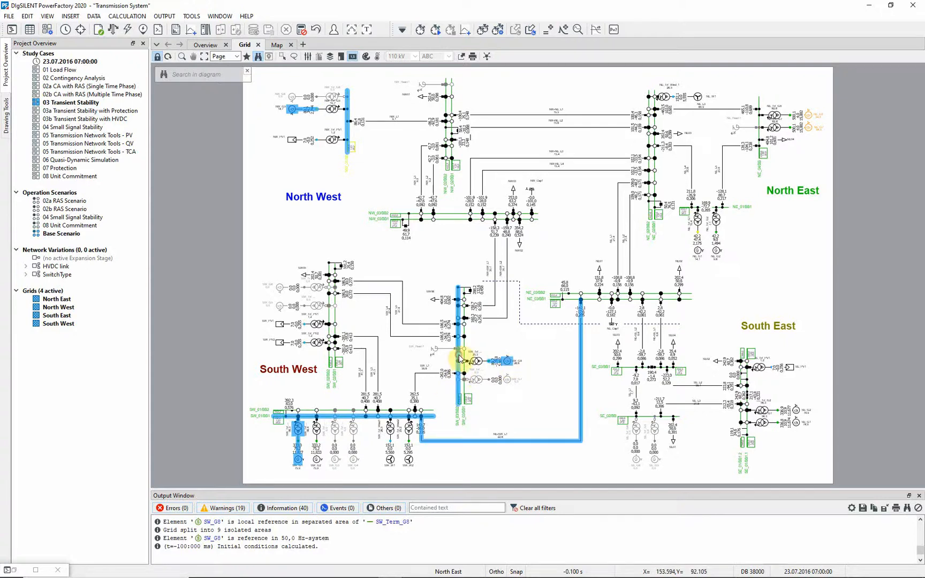
pyautogui.rightClick(508, 364)
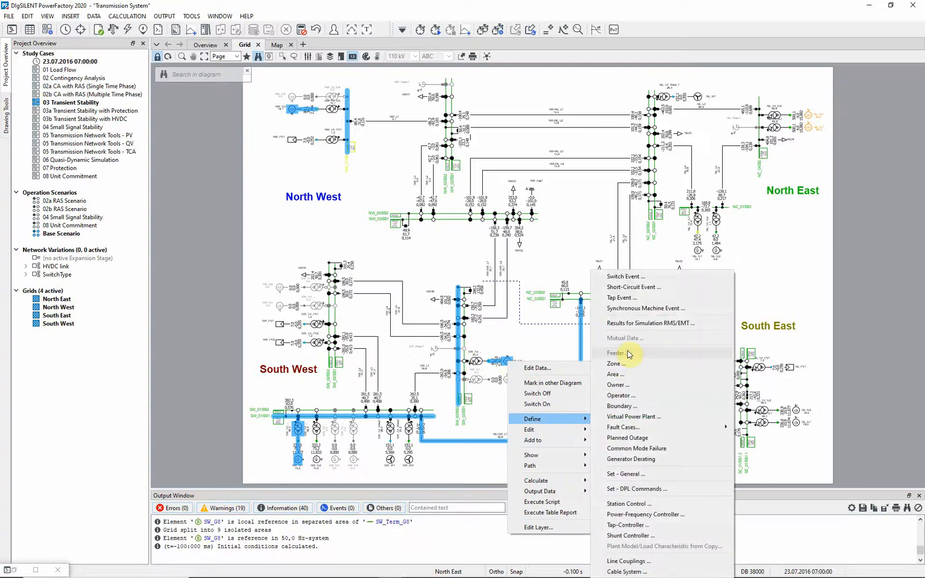
# Step: Add line NE-SW_L1's c:loading variable to the RMS simulation results
pyautogui.click(649, 323)
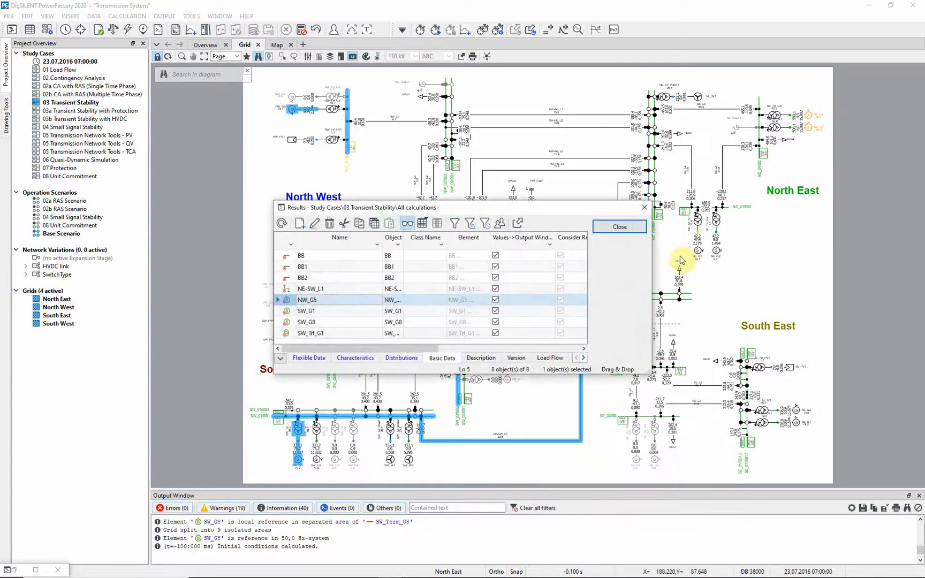
pyautogui.moveTo(676, 253)
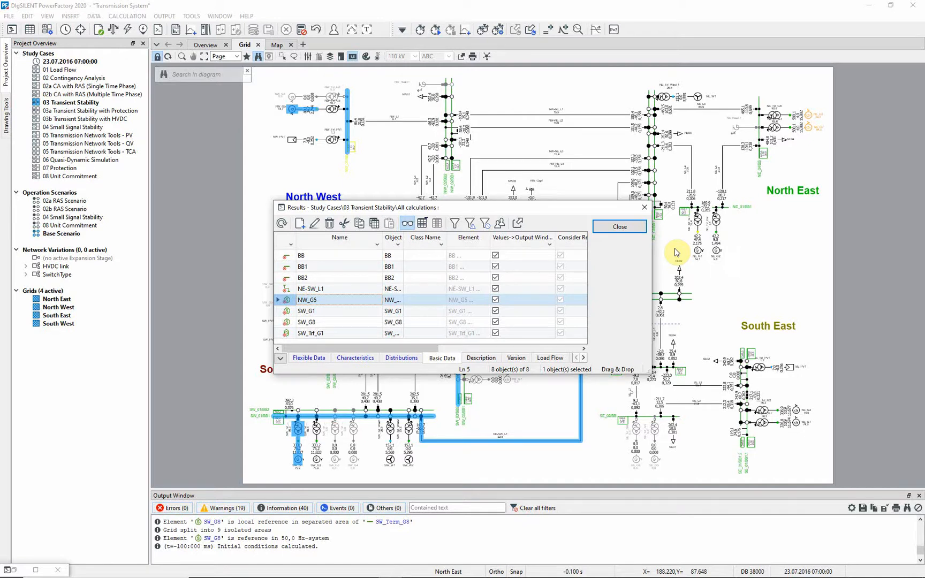
pyautogui.moveTo(362, 287)
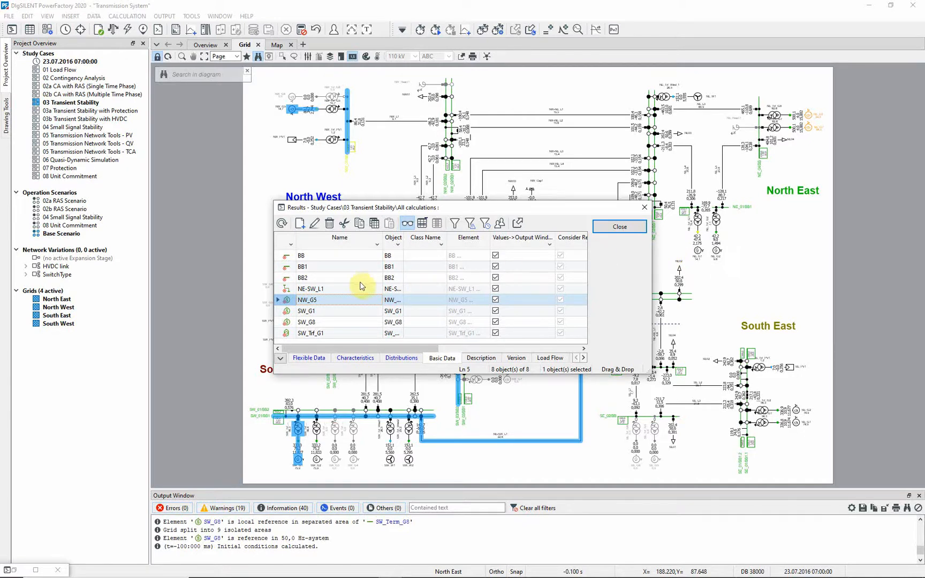
pyautogui.click(313, 288)
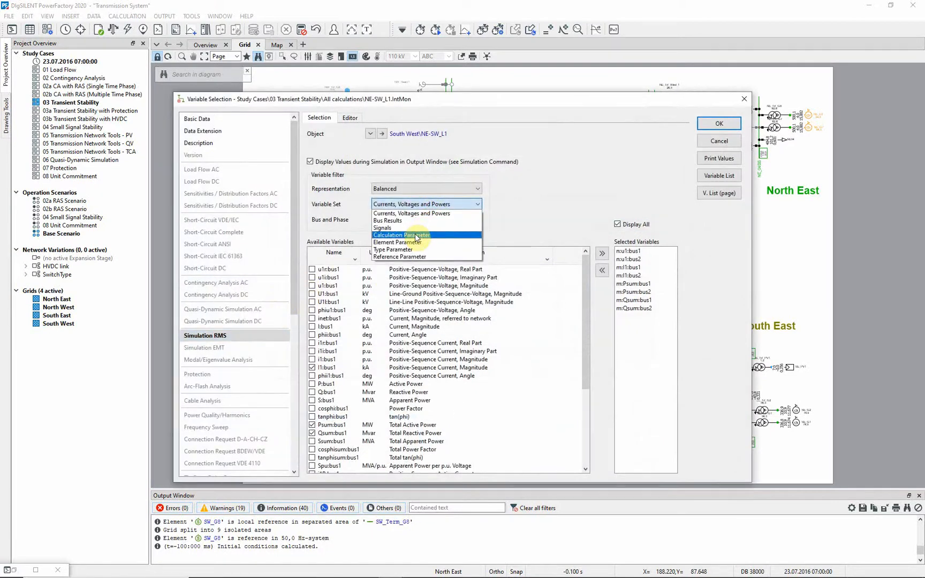
pyautogui.click(401, 235)
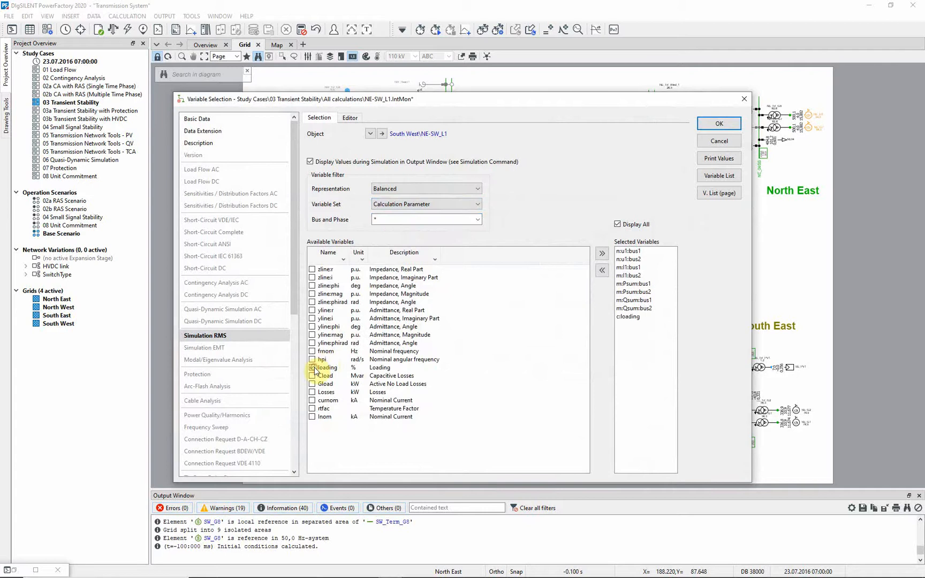
pyautogui.click(718, 123)
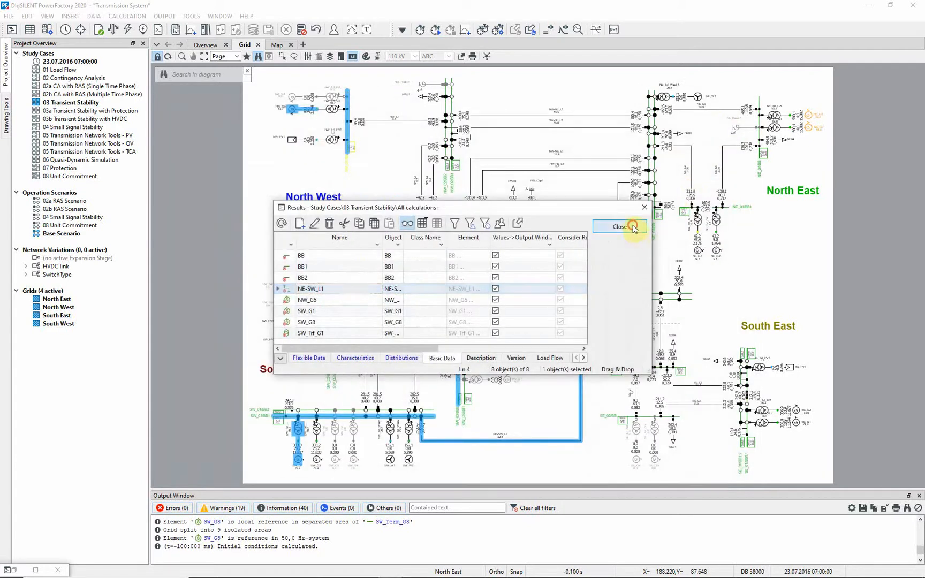
pyautogui.click(619, 227)
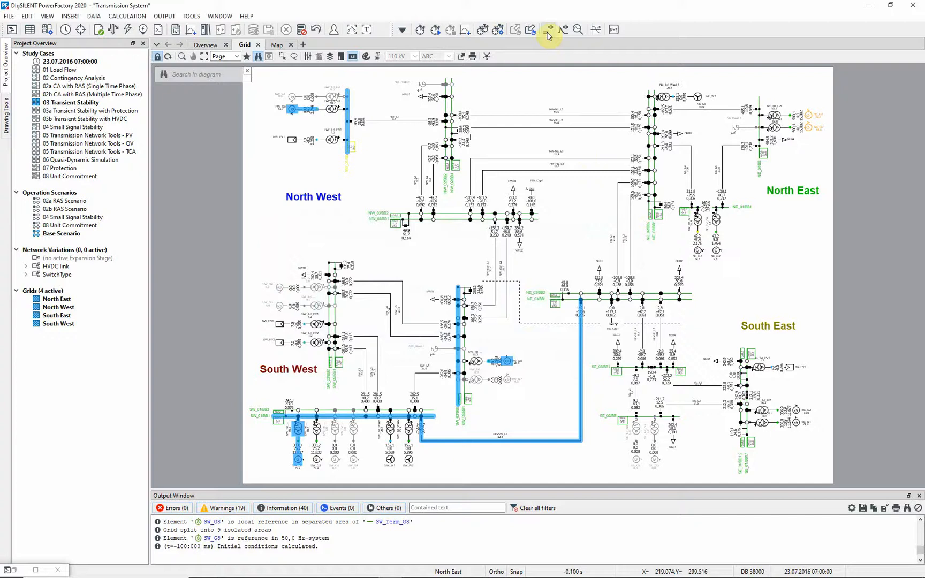
# Step: Review the list of recorded variable sets and close it
pyautogui.click(549, 29)
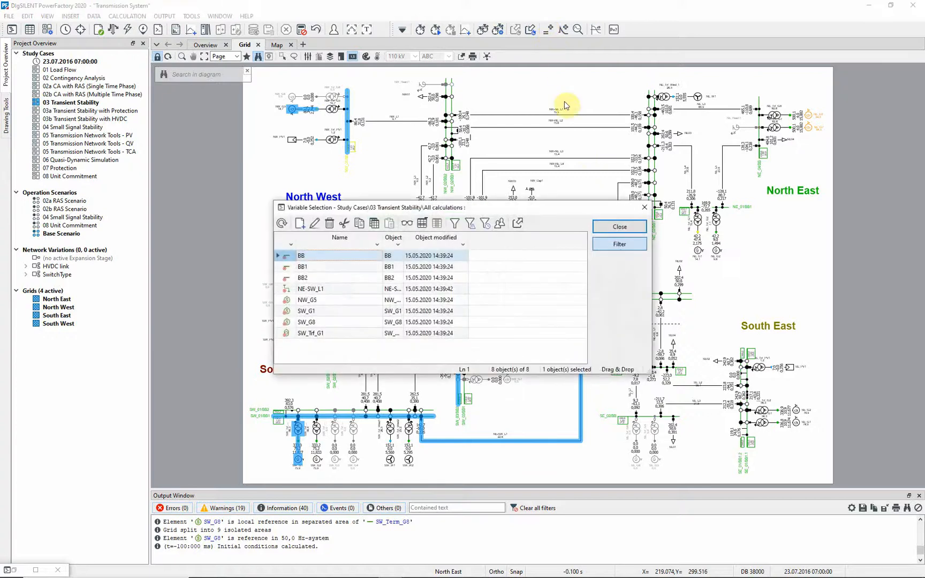
pyautogui.click(618, 226)
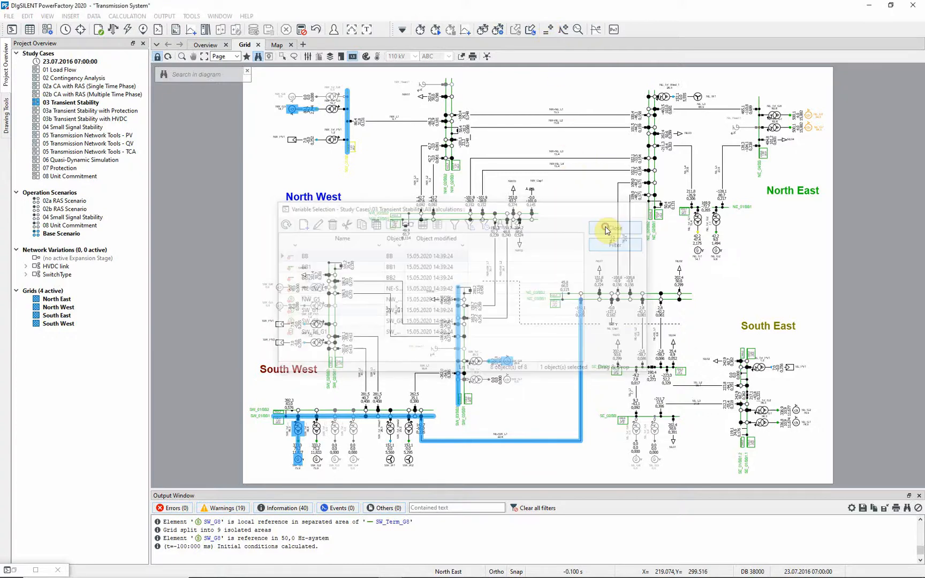
pyautogui.click(614, 229)
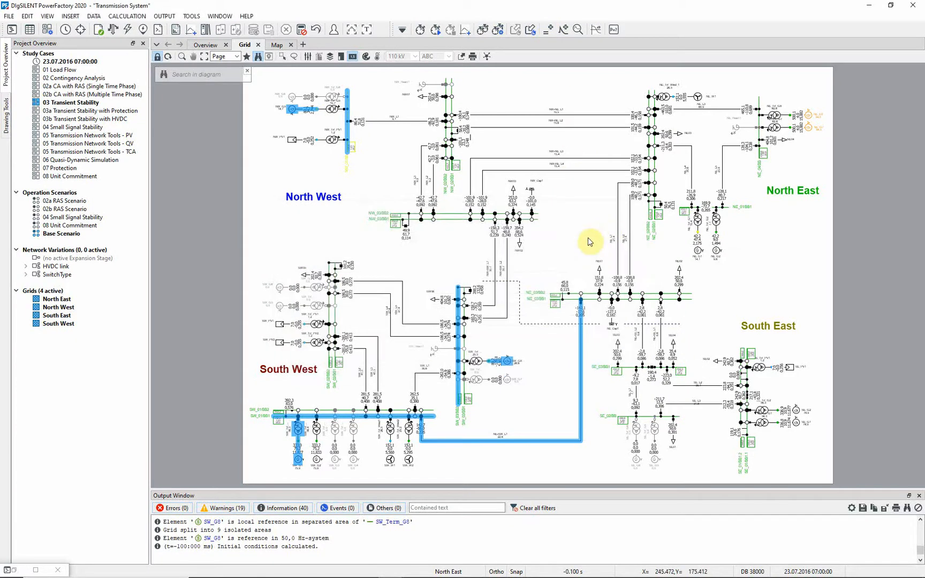
pyautogui.moveTo(435, 36)
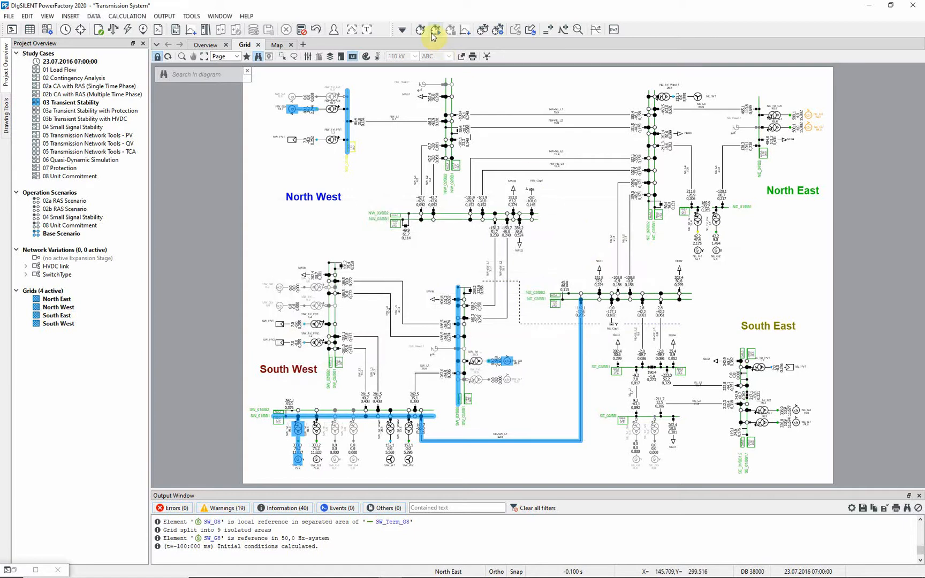
# Step: Execute the RMS simulation with a 10 s stop time
pyautogui.click(433, 29)
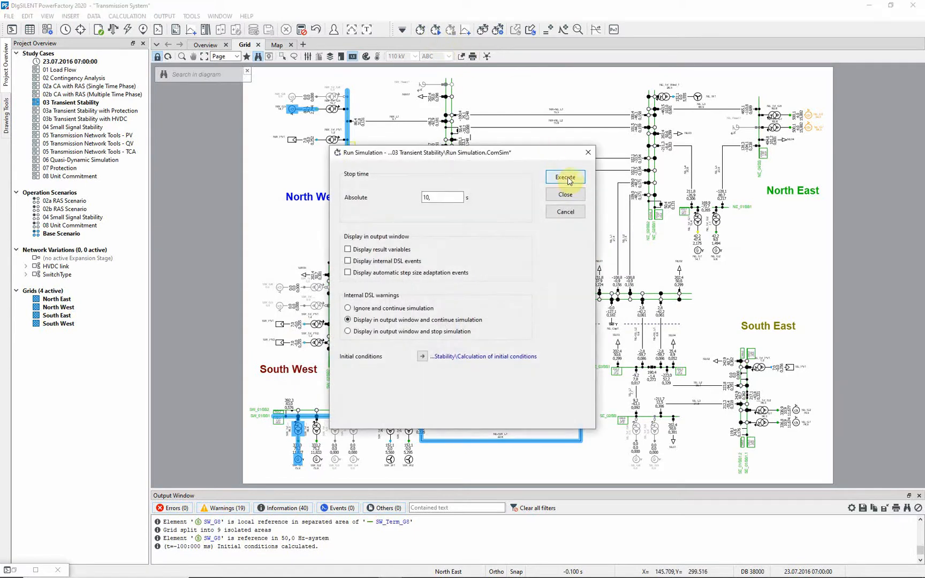
pyautogui.click(565, 177)
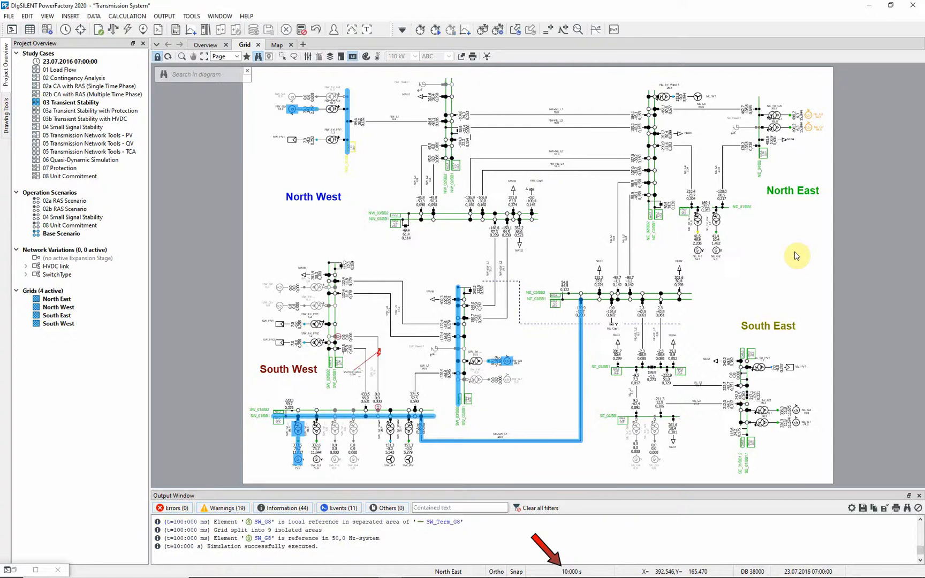
pyautogui.moveTo(590, 485)
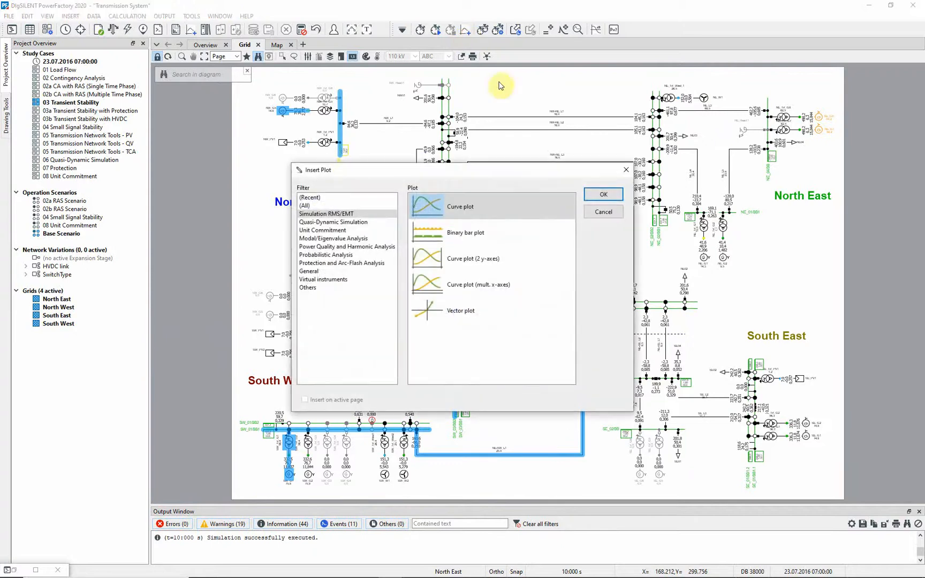
# Step: Insert a curve plot of s:xspeed for generators NW_G5, SW_G1 and SW_G8
pyautogui.click(602, 194)
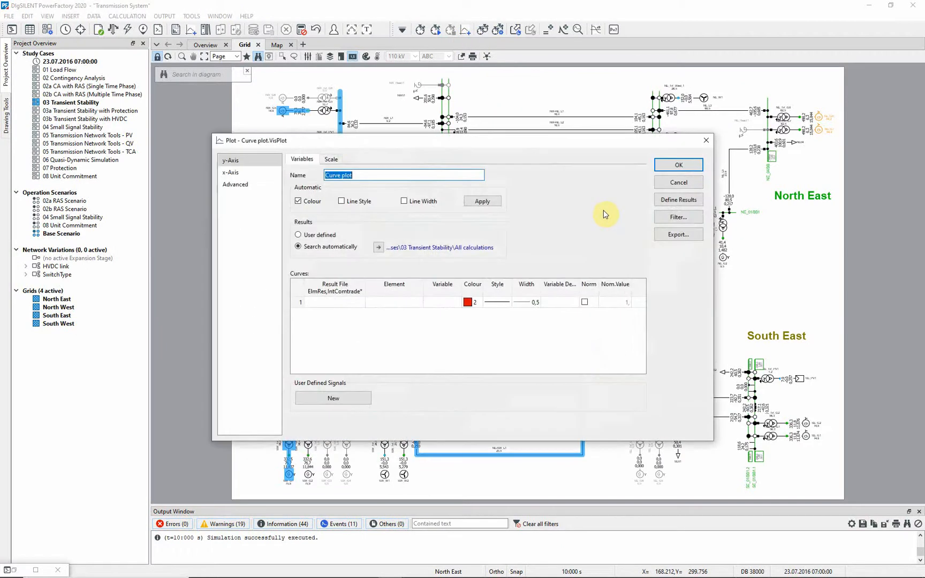
pyautogui.click(393, 302)
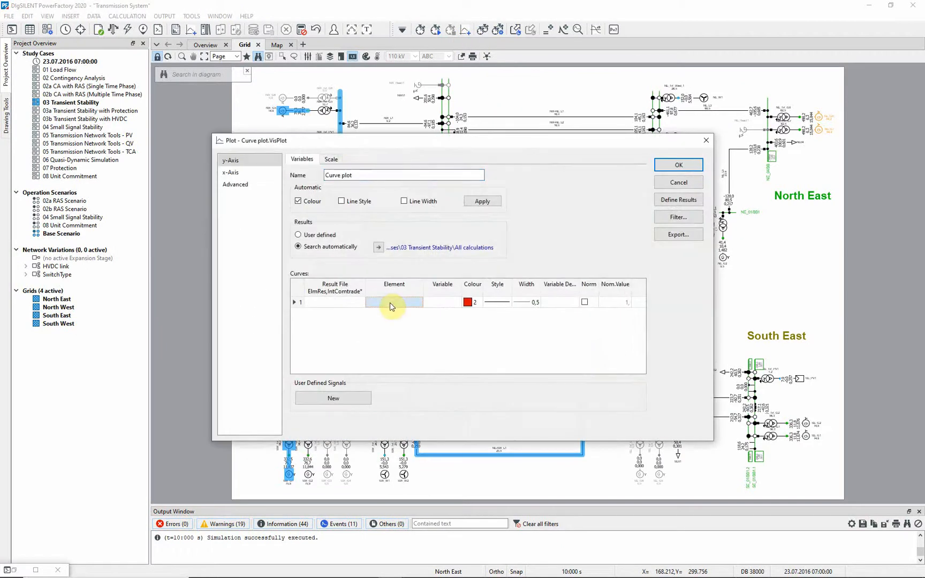
pyautogui.click(393, 302)
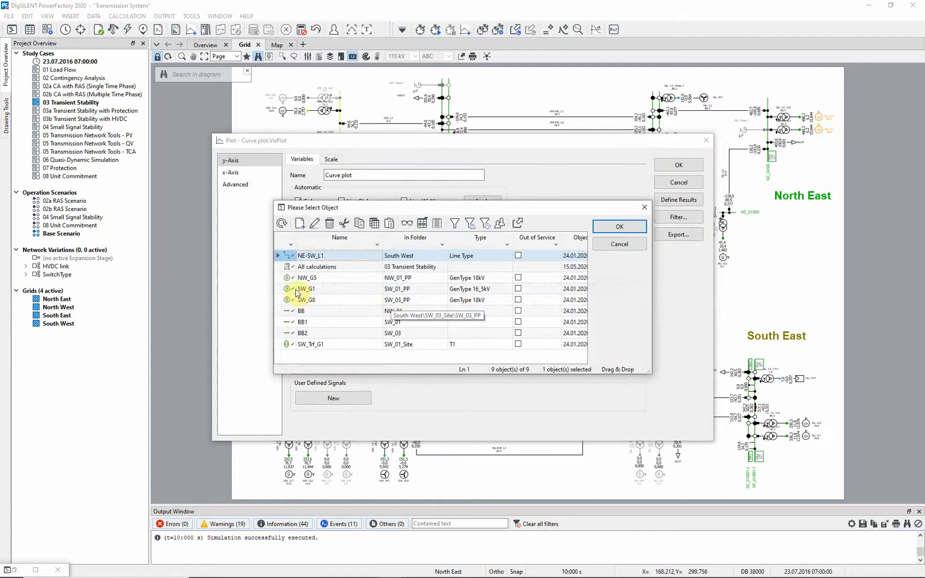
pyautogui.click(306, 278)
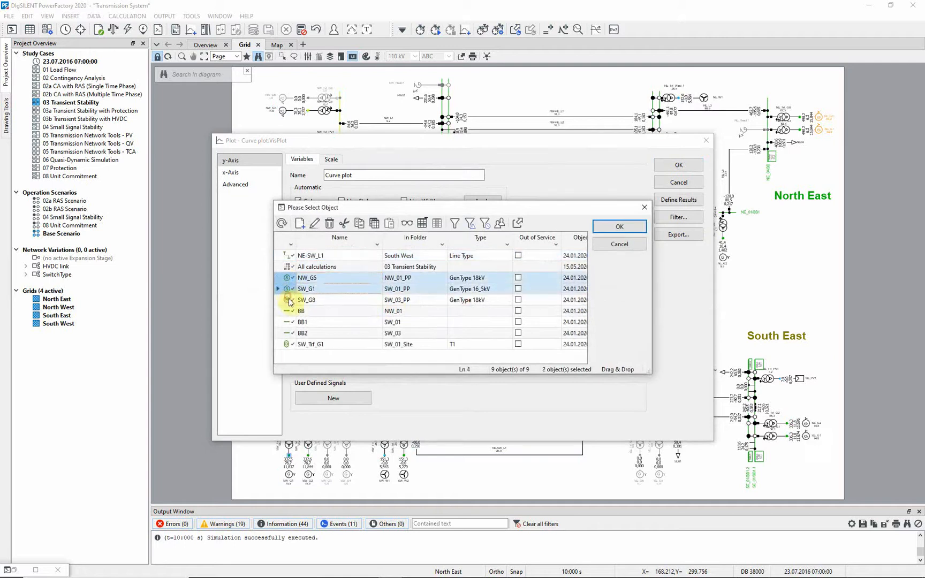
pyautogui.click(619, 226)
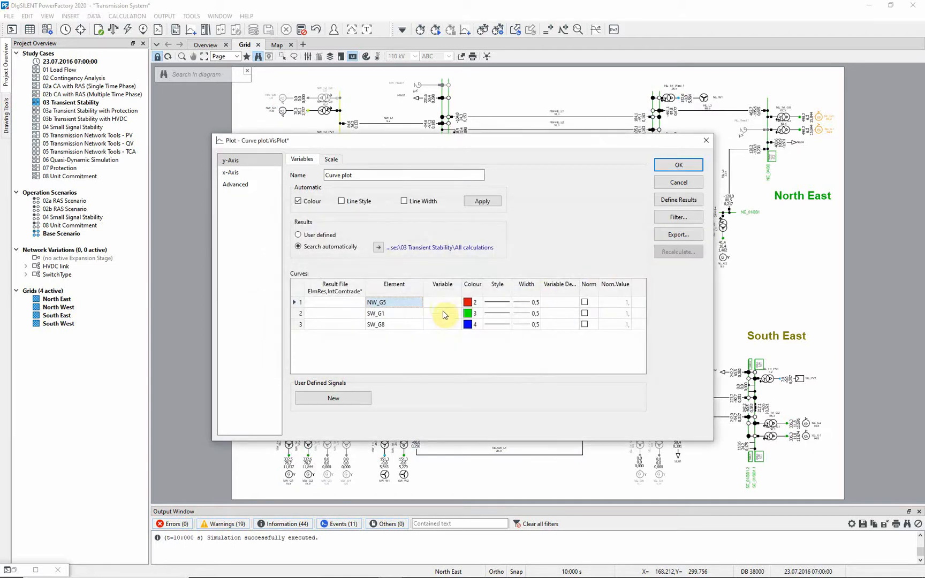
pyautogui.click(443, 302)
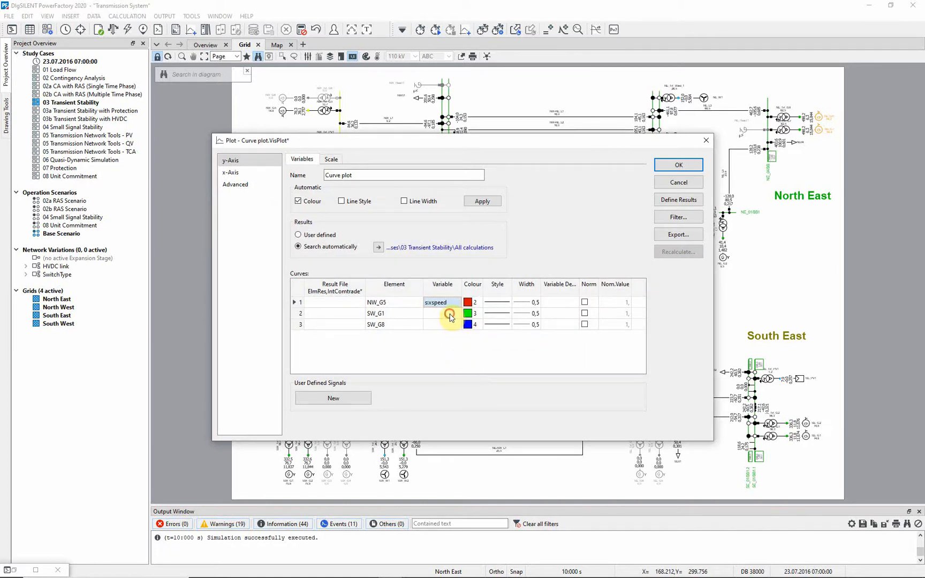
pyautogui.click(442, 313)
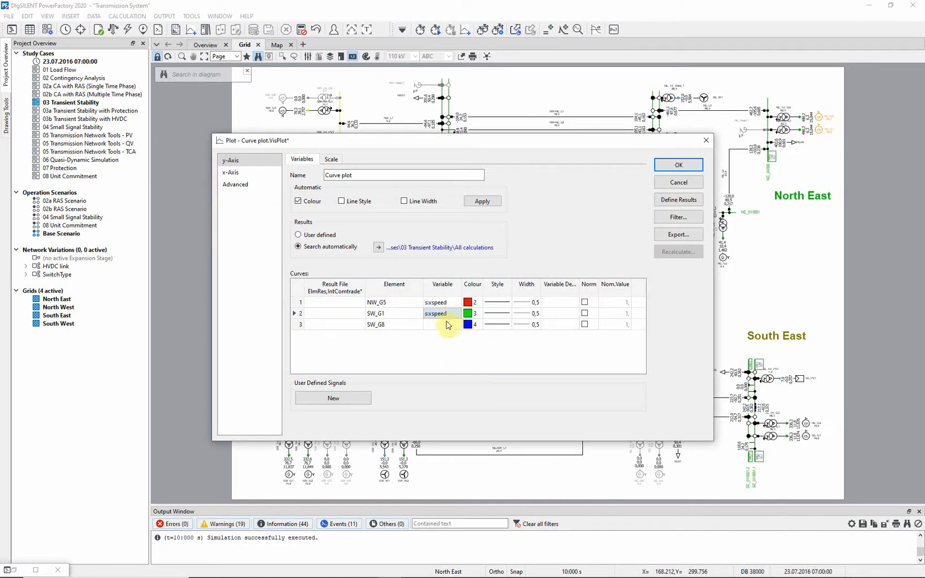
pyautogui.click(439, 324)
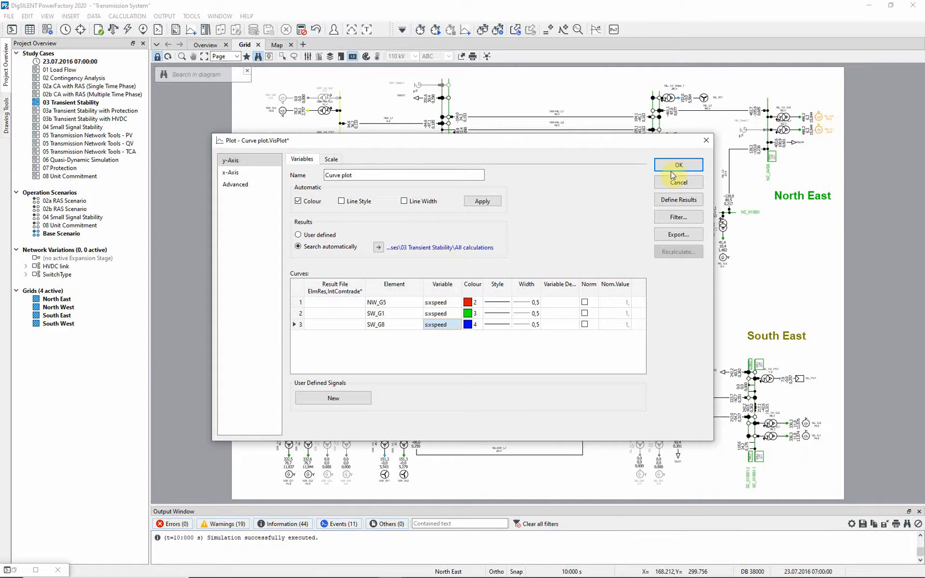
pyautogui.click(678, 164)
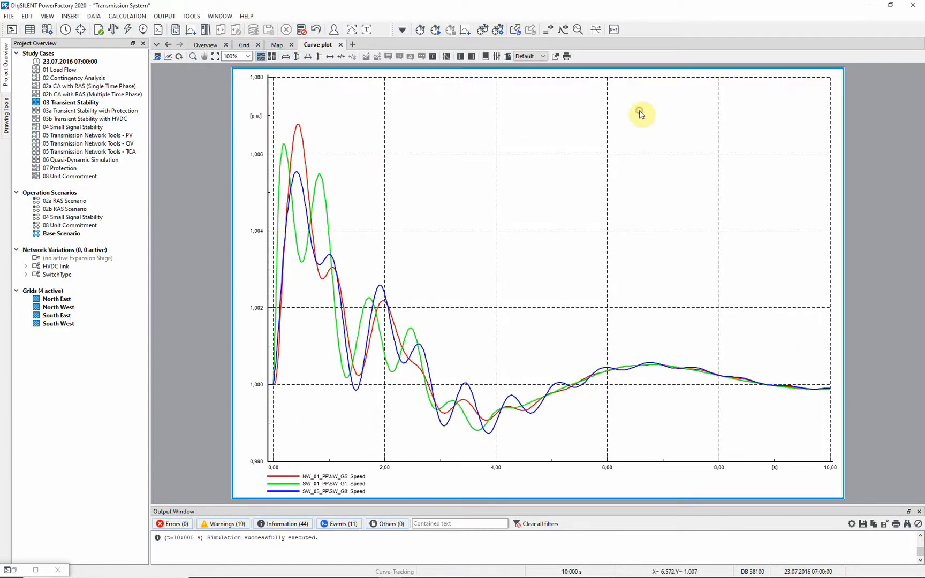
# Step: Bring up the context menu on the generator speed curve plot
pyautogui.rightClick(640, 114)
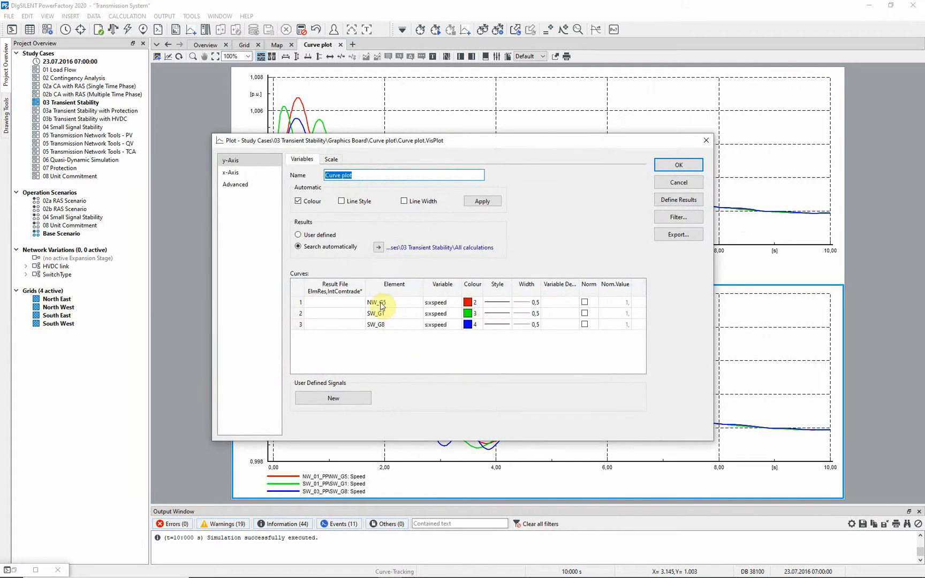
# Step: Switch the copied plot's first curve from generator NW_G5 to line NE-SW_L1
pyautogui.click(380, 302)
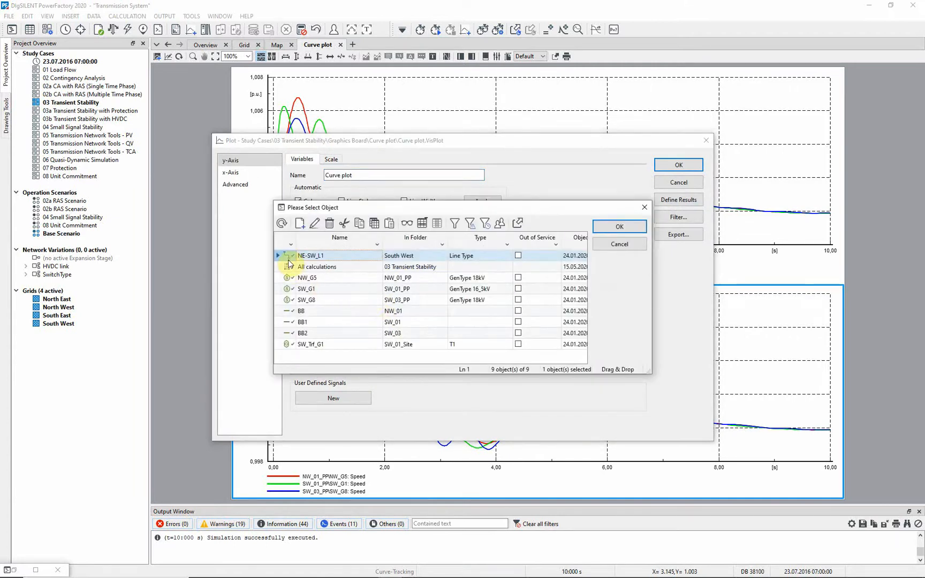
pyautogui.click(619, 226)
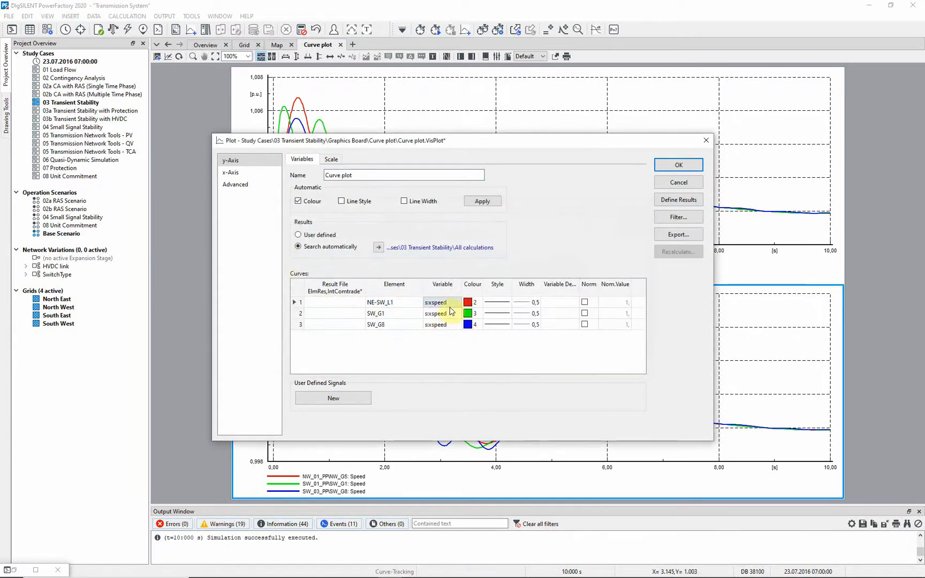